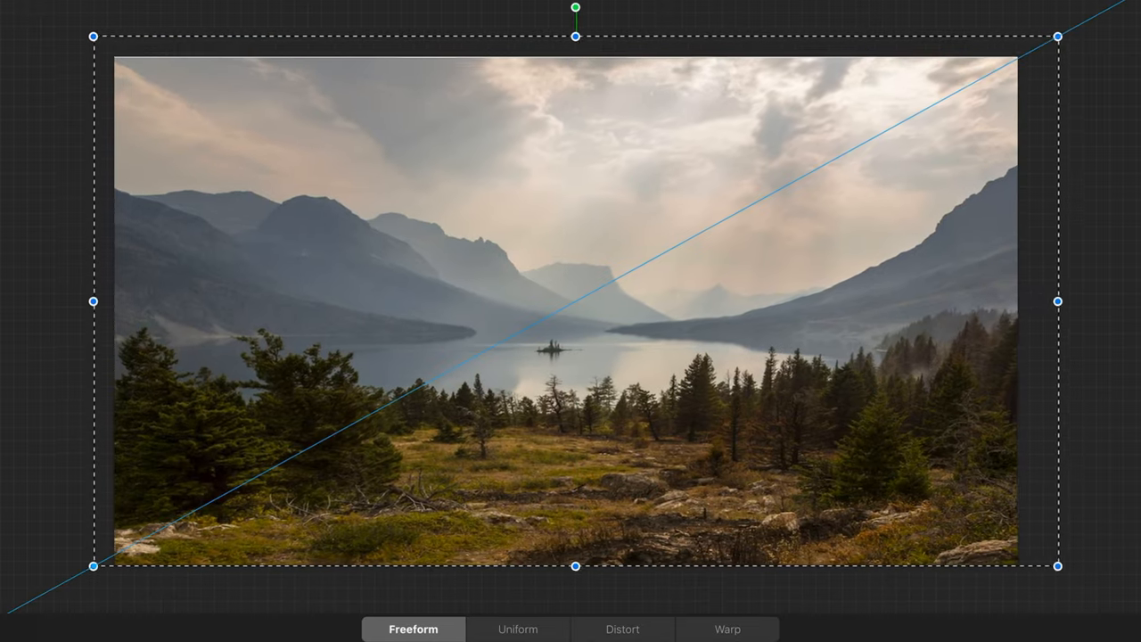
- Composite the cliff-rock foreground and the pasted photo of the woman by the tyres over the lake
left_click(73, 16)
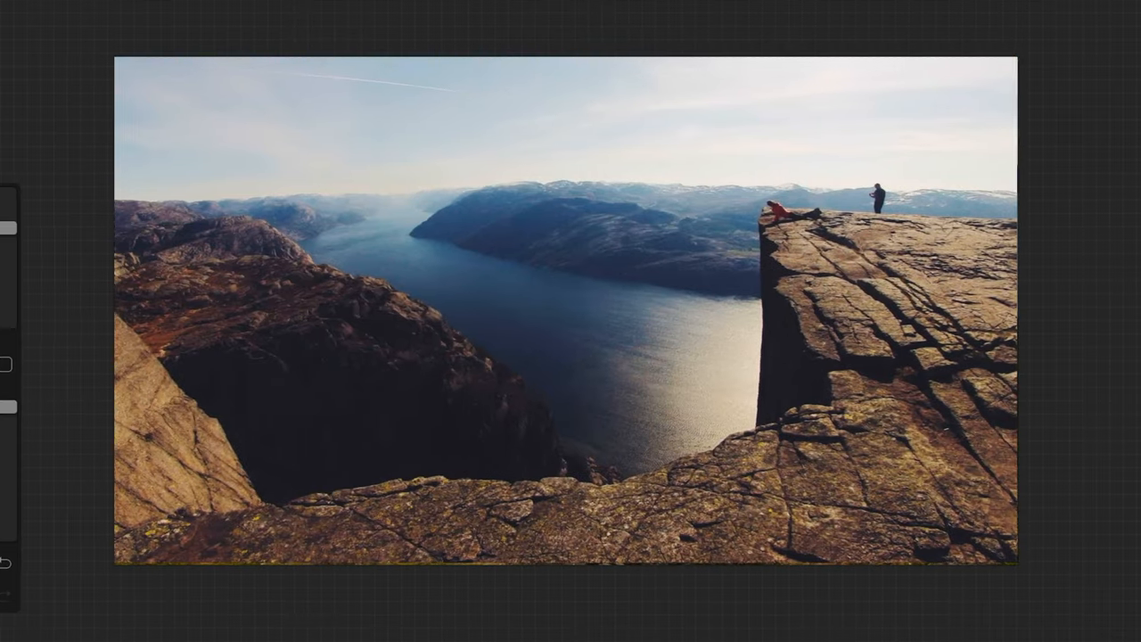
left_click(923, 27)
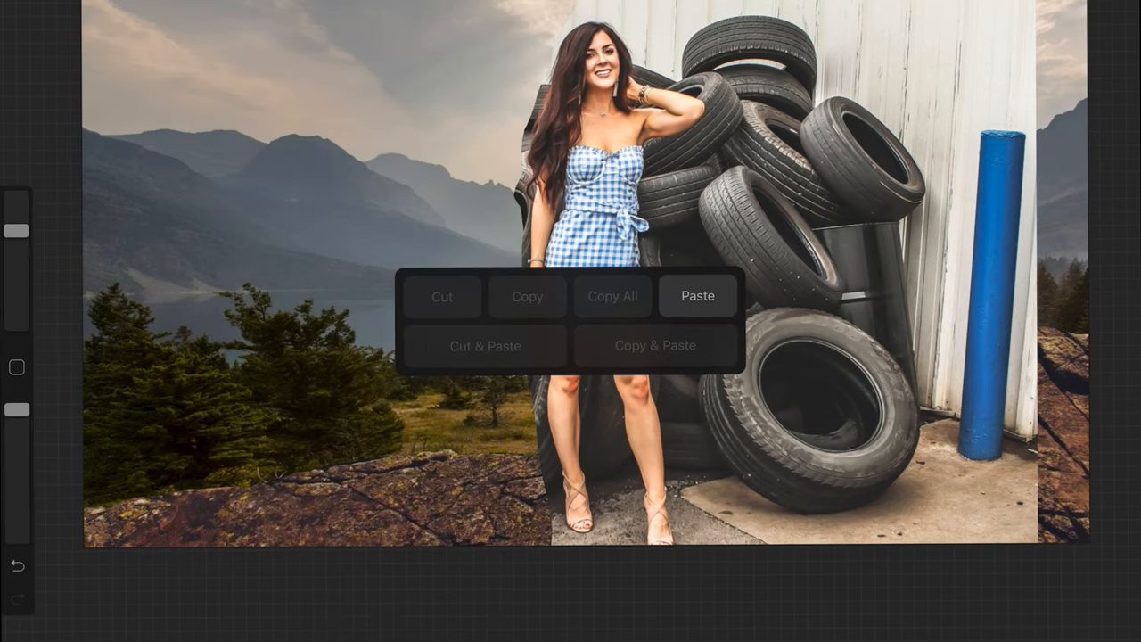
left_click(697, 295)
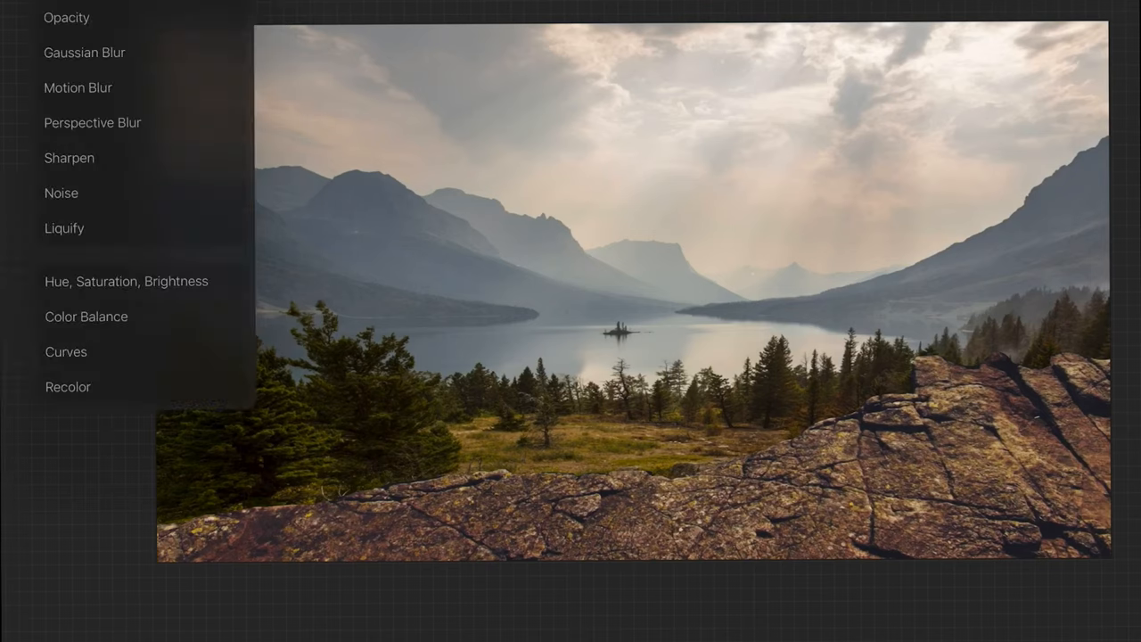
- Open the Adjustments menu to begin warping the cut-out woman
left_click(126, 281)
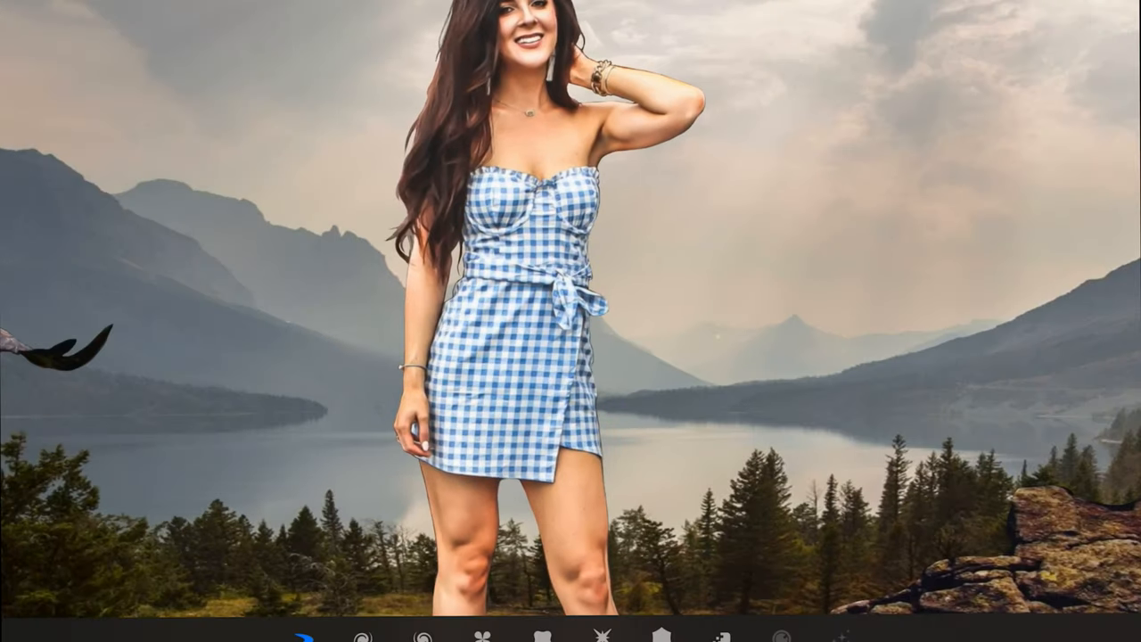
- Start Liquify on the woman's layer in Push mode
left_click(521, 635)
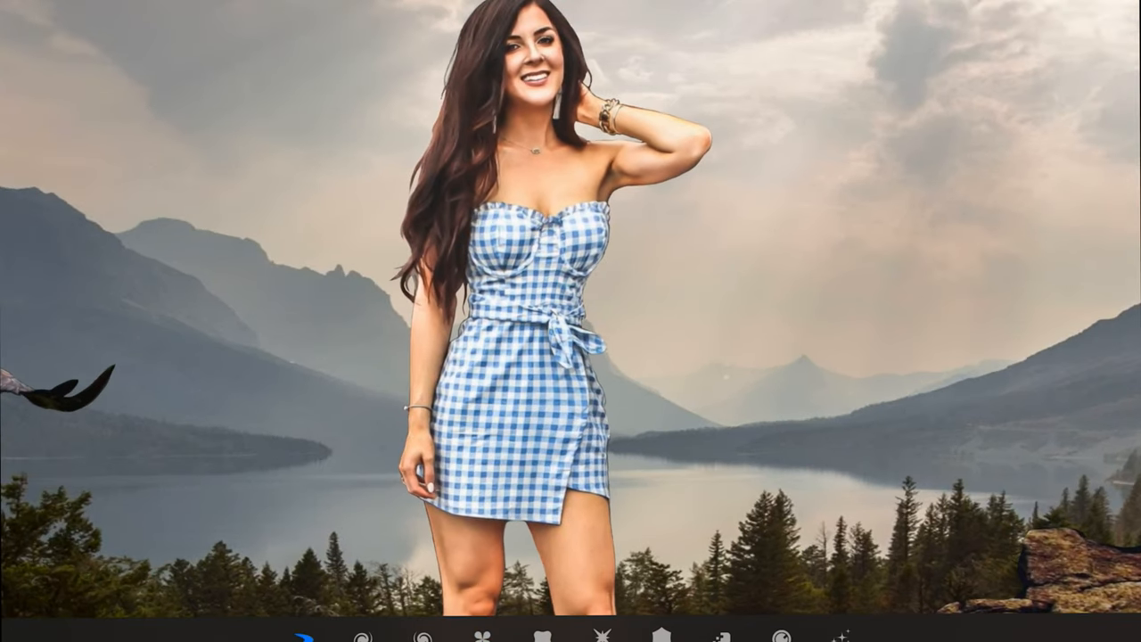
- Switch Liquify to another warp mode, such as Pinch or Expand
left_click(545, 635)
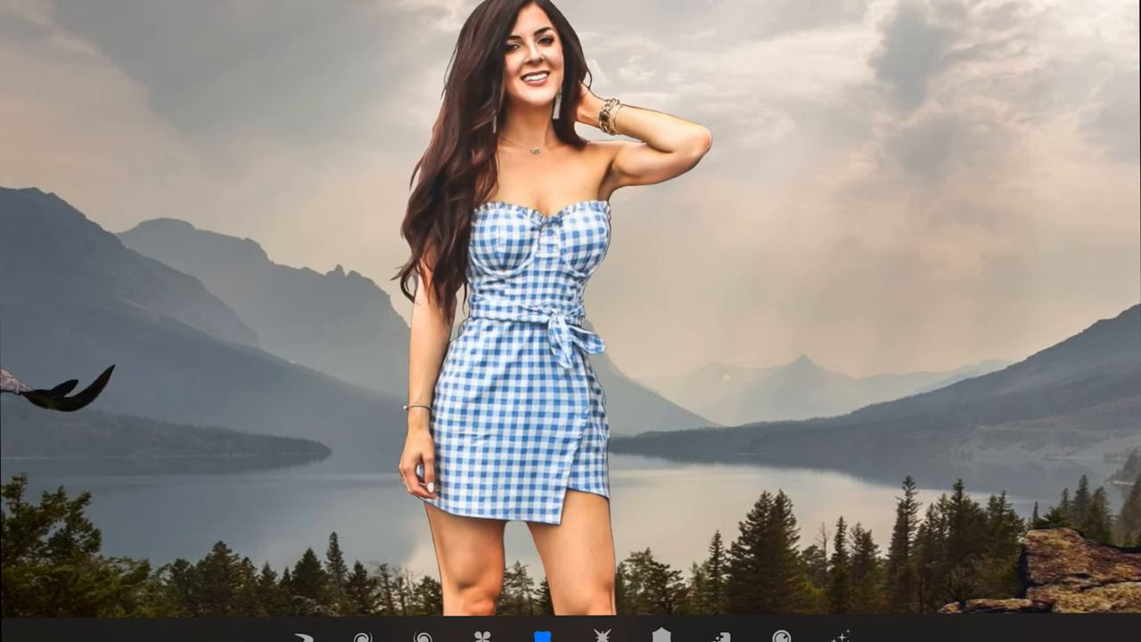